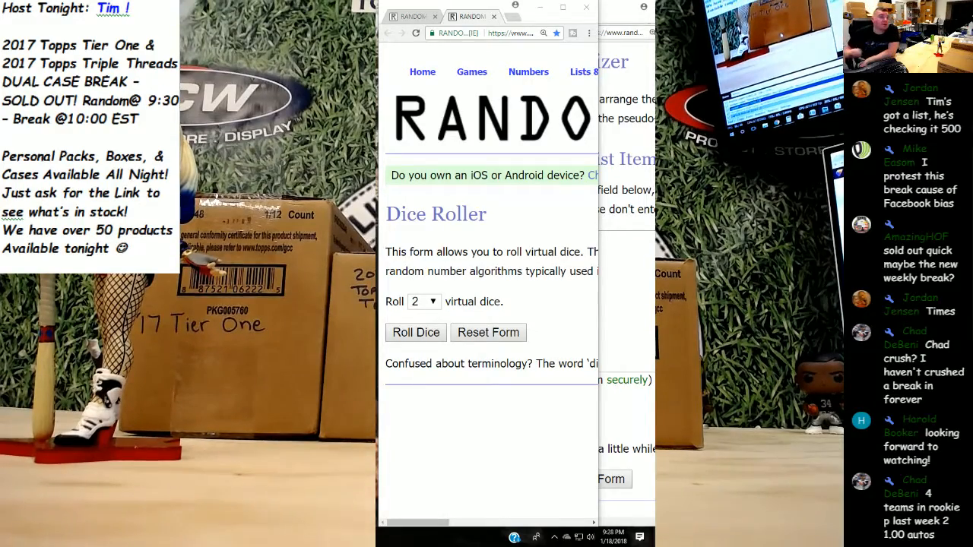
# Roll two virtual dice in the Dice Roller, then go back from the result.
pyautogui.scroll(-3)
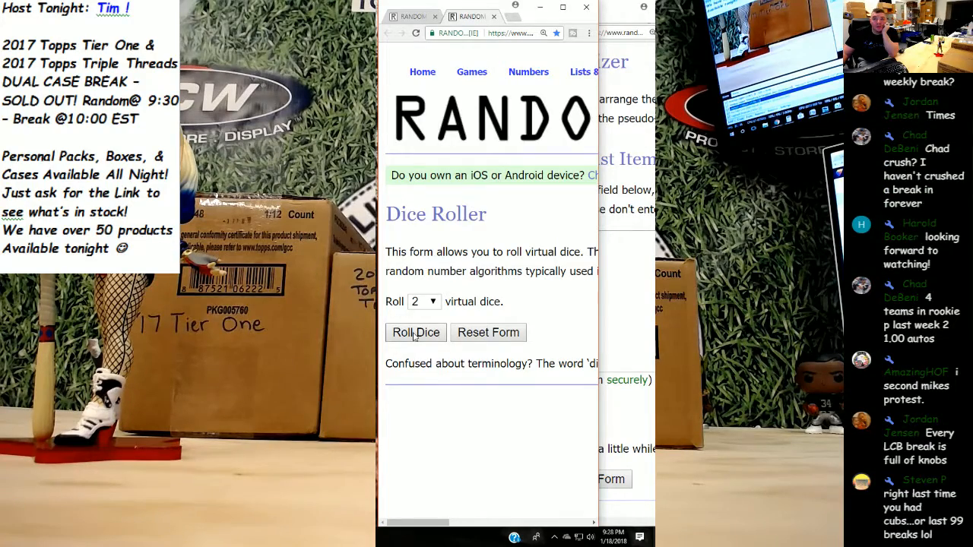
pyautogui.click(416, 331)
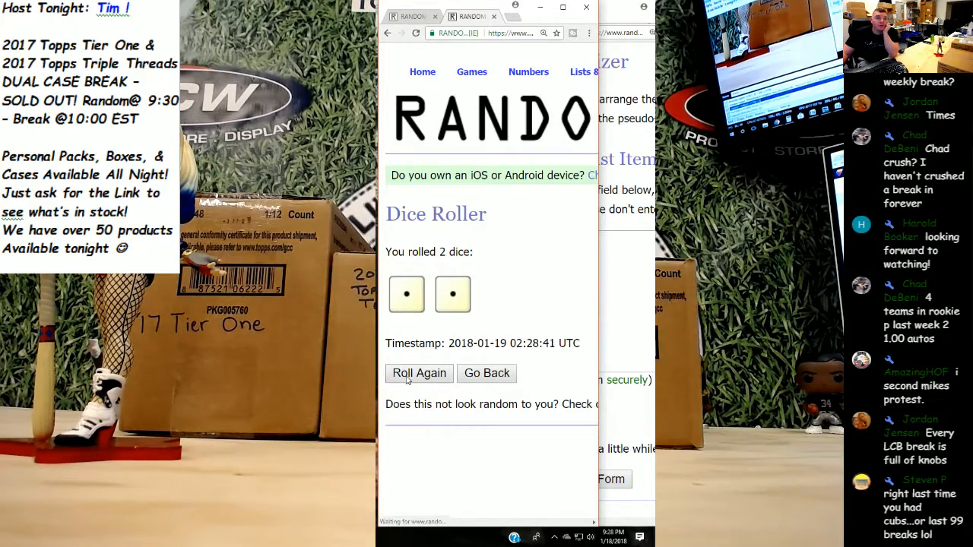
pyautogui.click(419, 374)
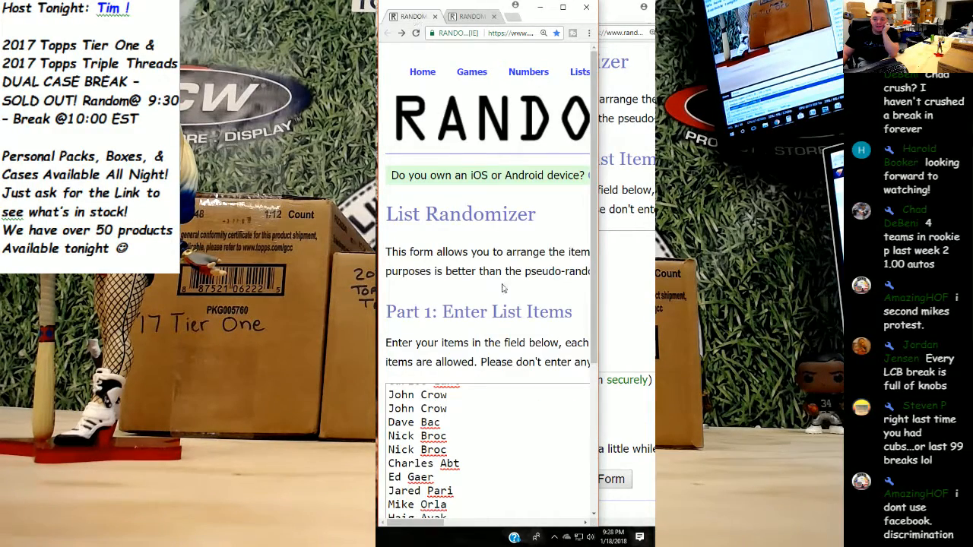
# Randomize the 29-name participant list, then reshuffle it four more times with Again!
pyautogui.scroll(-3)
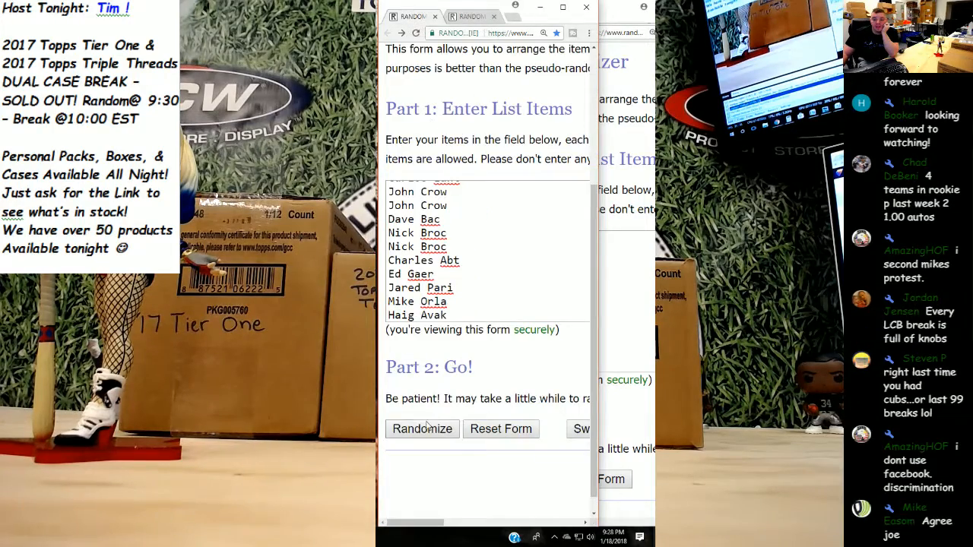
pyautogui.click(422, 429)
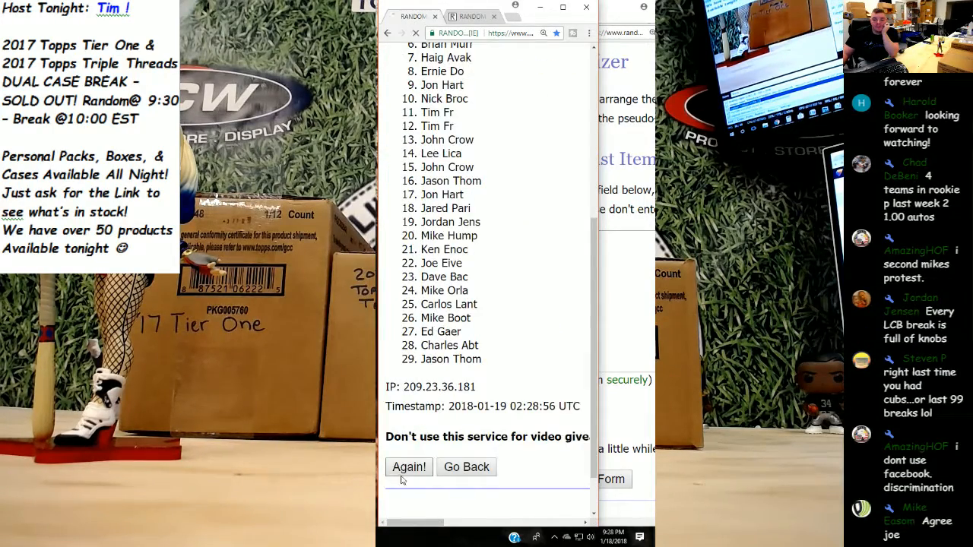
pyautogui.click(409, 466)
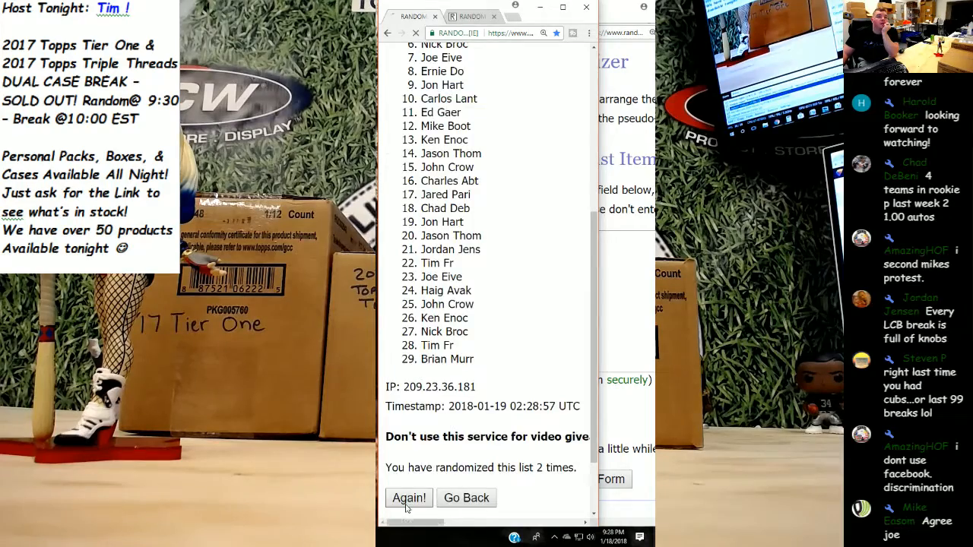
pyautogui.click(409, 499)
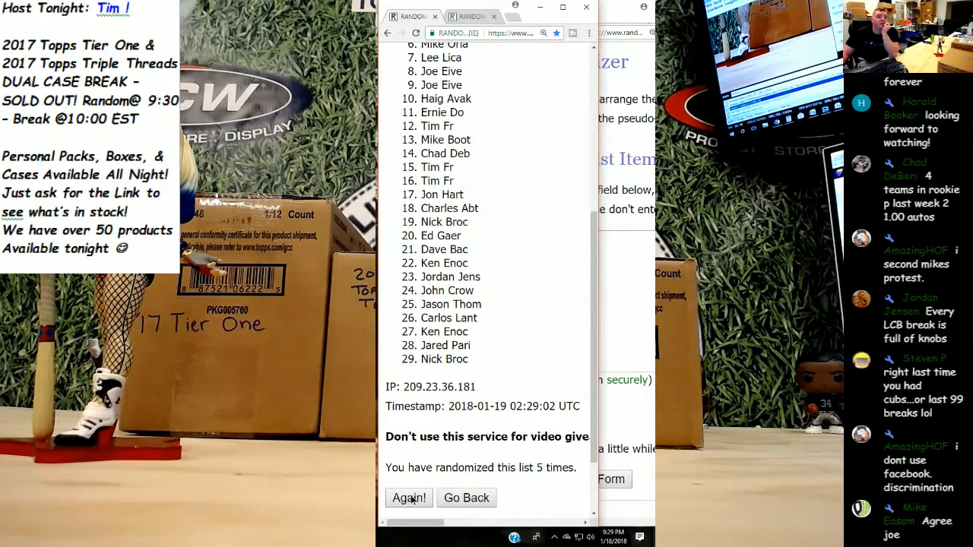
pyautogui.click(409, 498)
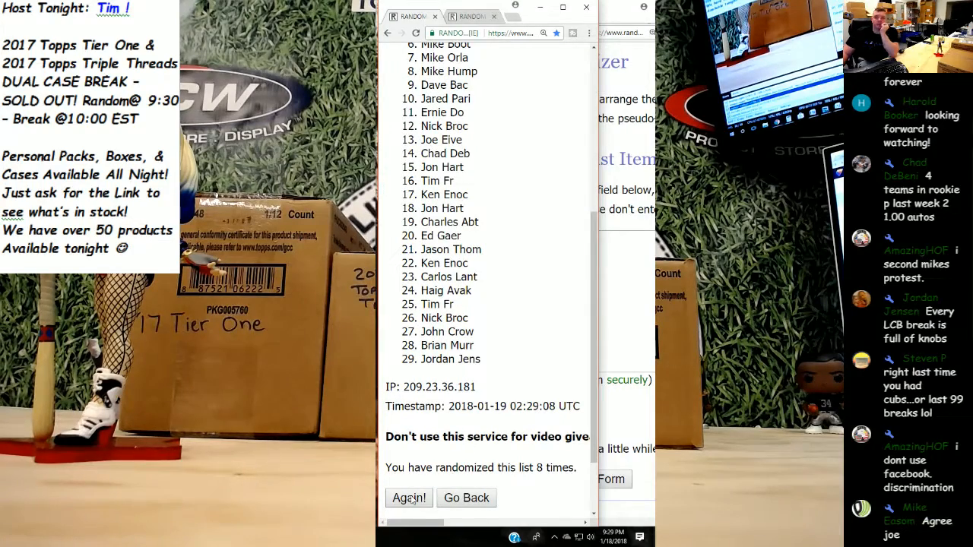
pyautogui.click(409, 499)
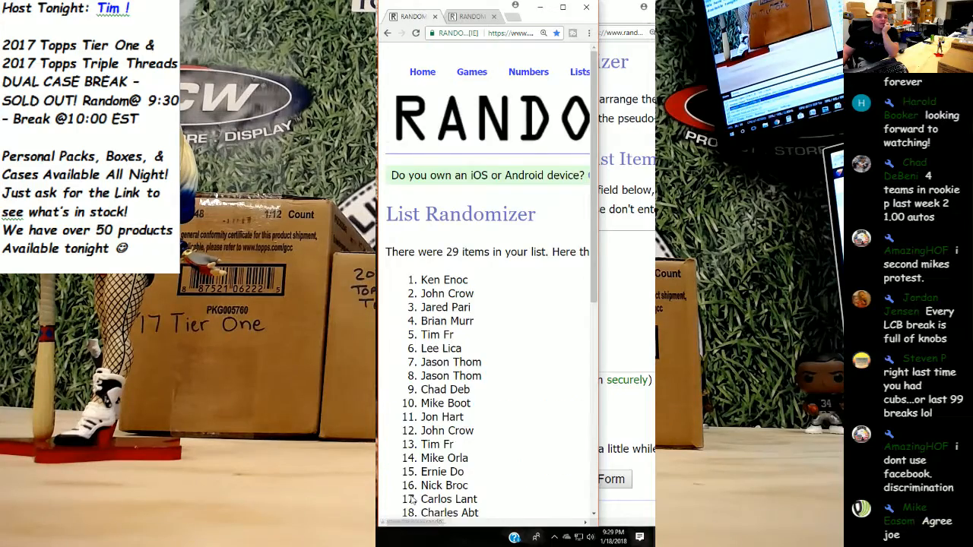
# Review the name list after its tenth randomization, then bring the MLB team list window forward.
pyautogui.scroll(-3)
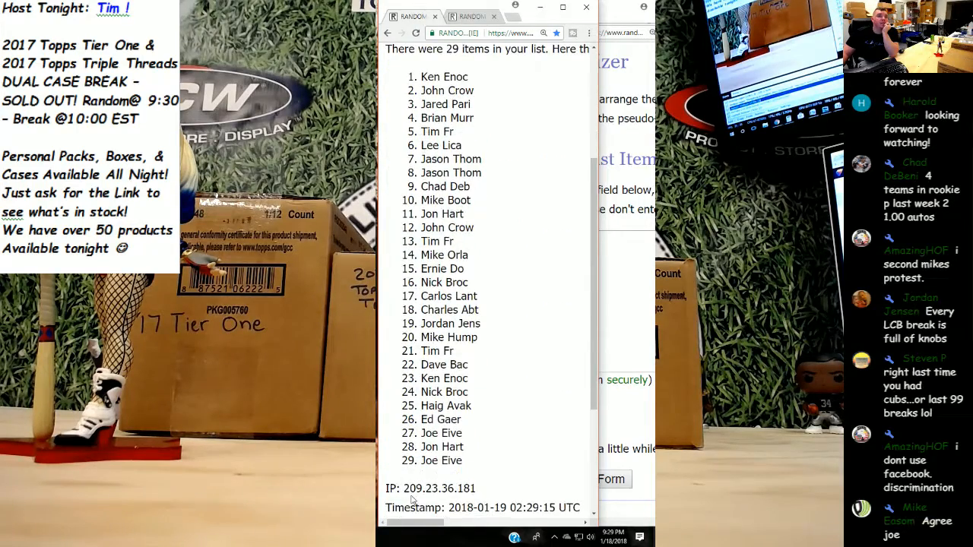
pyautogui.scroll(-3)
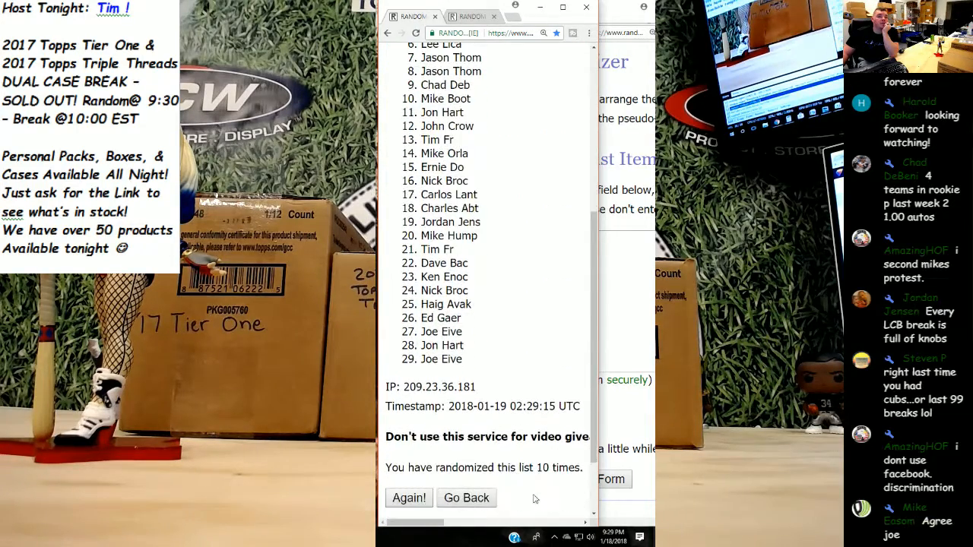
pyautogui.moveTo(447, 406); pyautogui.dragTo(538, 406)
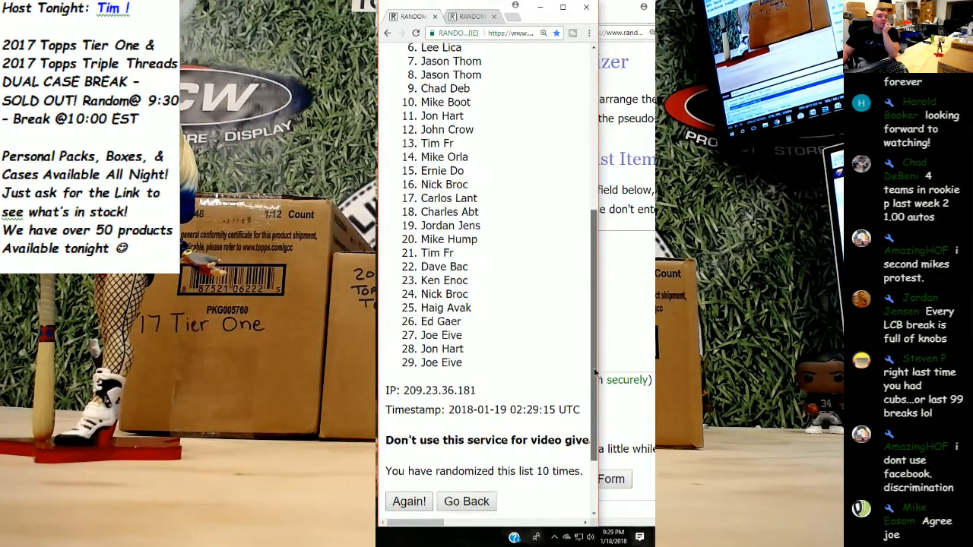
pyautogui.click(409, 502)
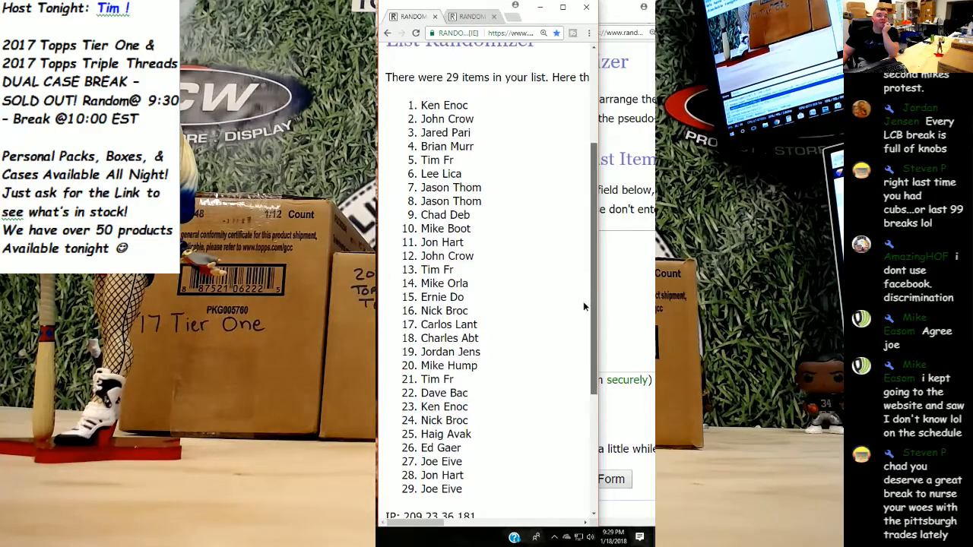
pyautogui.scroll(-3)
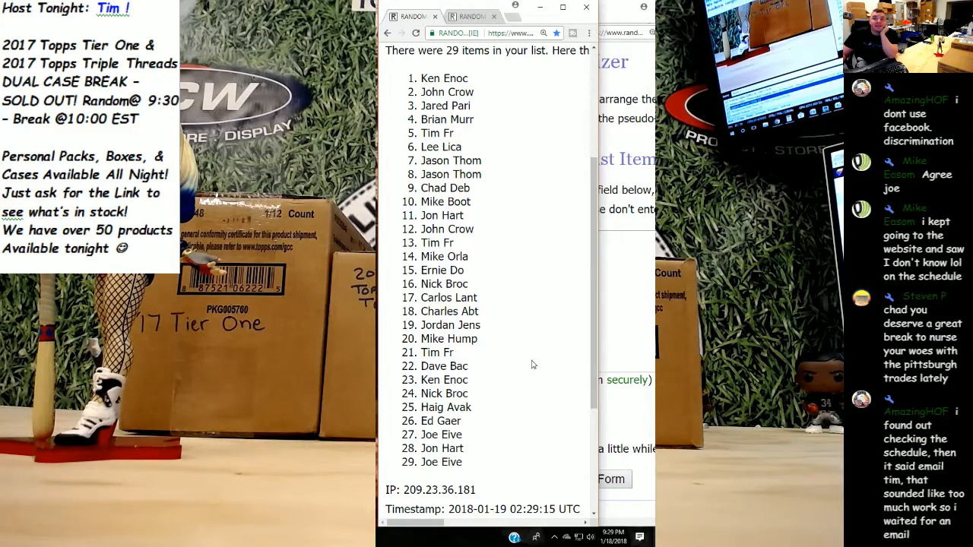
pyautogui.moveTo(635, 301)
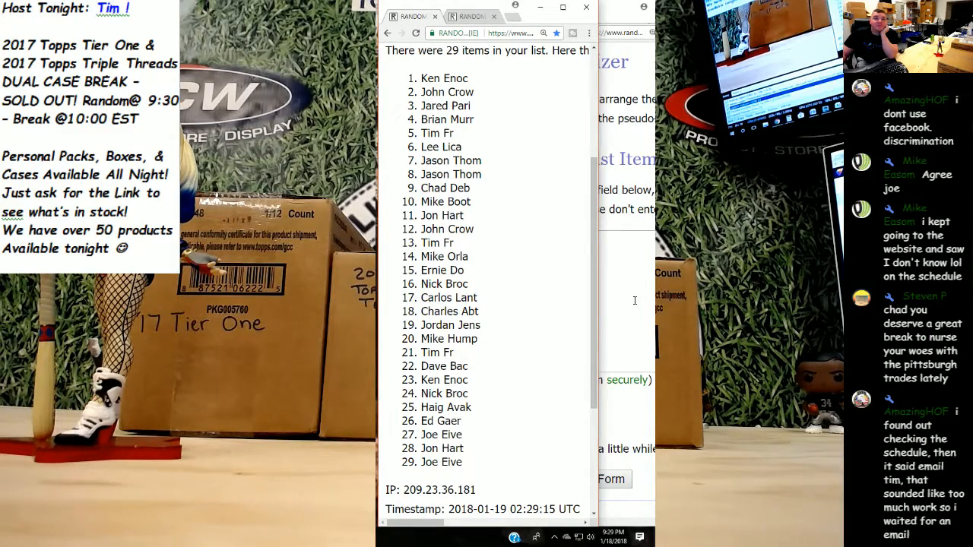
pyautogui.click(519, 16)
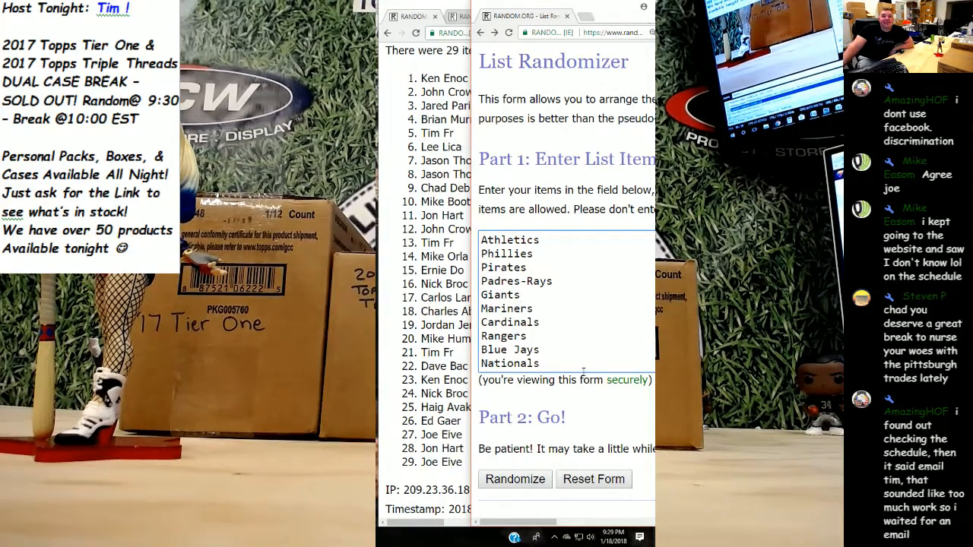
# Randomize the 29-team MLB list, then reshuffle it eight more times with Again!
pyautogui.scroll(-3)
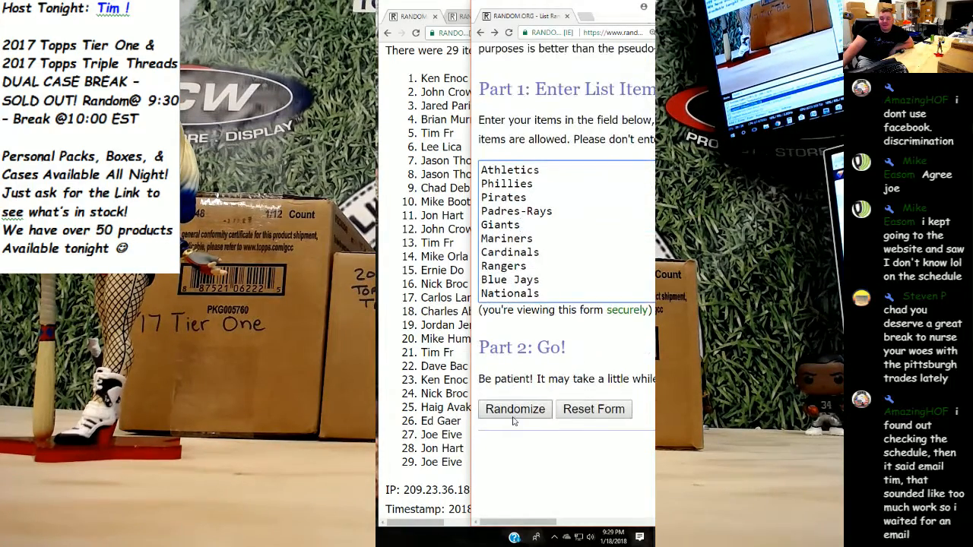
pyautogui.click(514, 409)
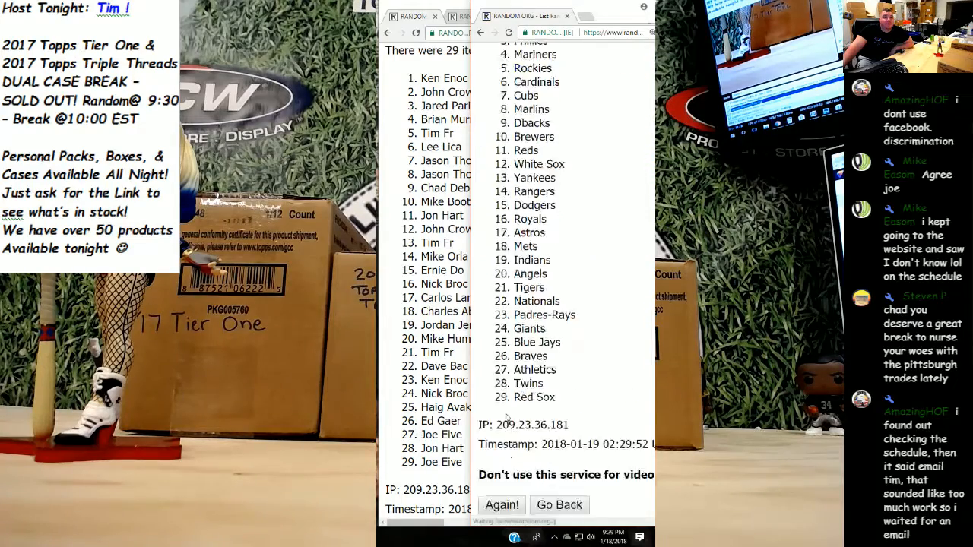
pyautogui.click(502, 504)
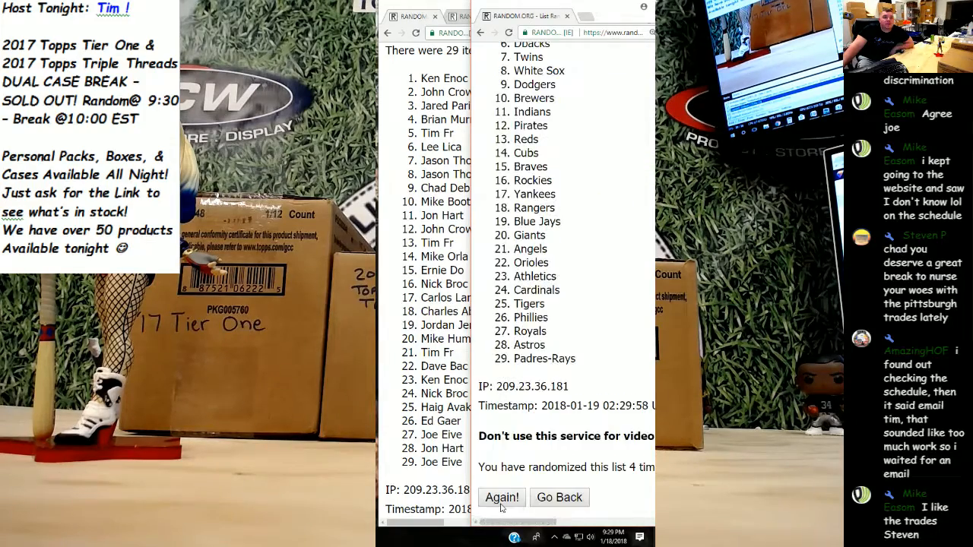
pyautogui.click(502, 497)
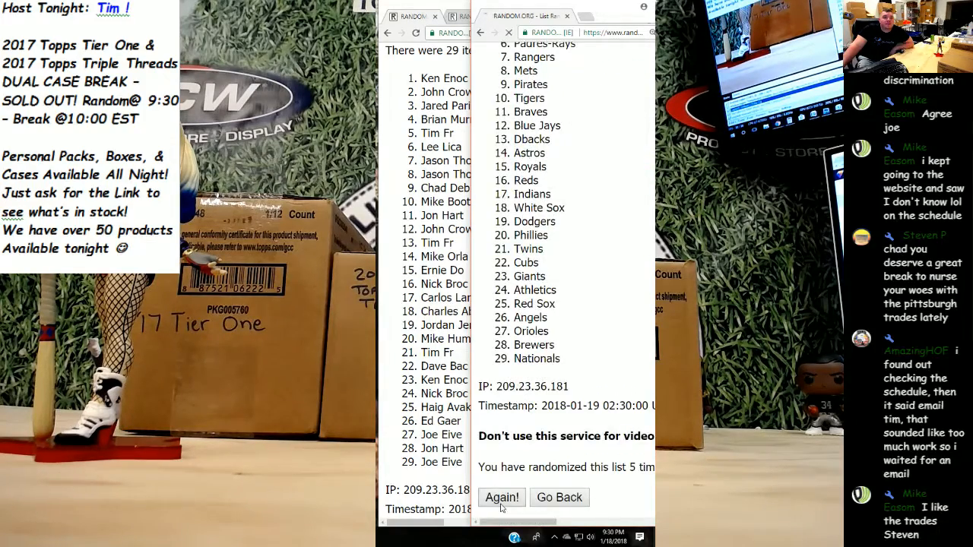
pyautogui.click(501, 497)
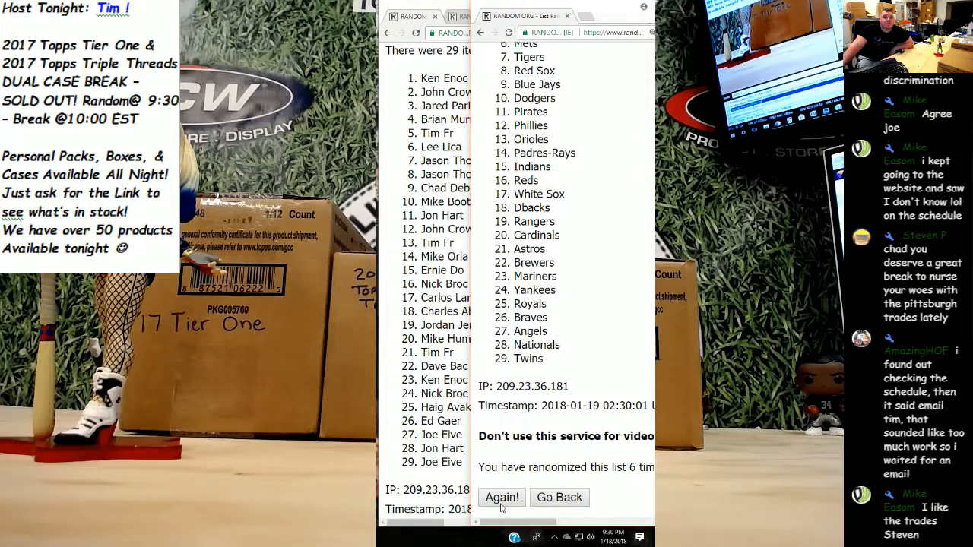
pyautogui.click(501, 497)
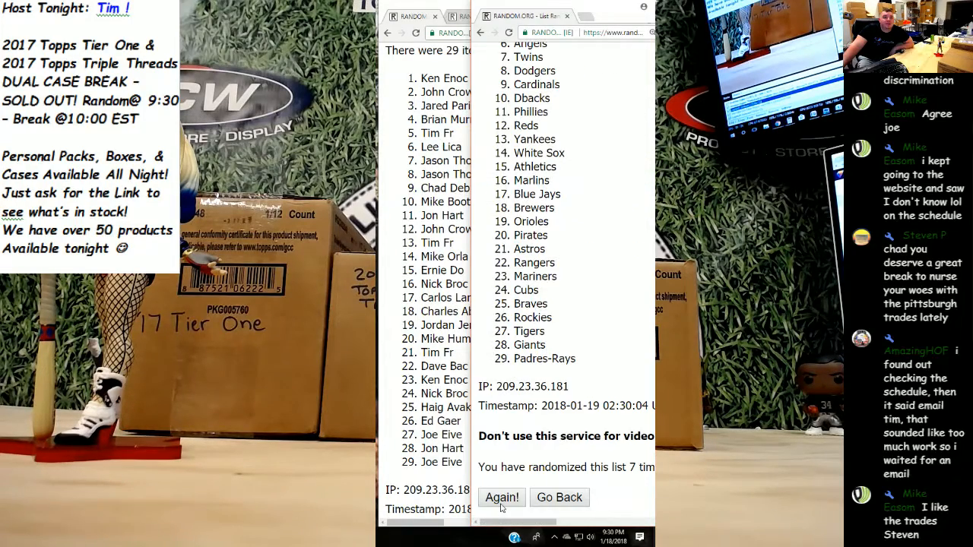
pyautogui.click(501, 497)
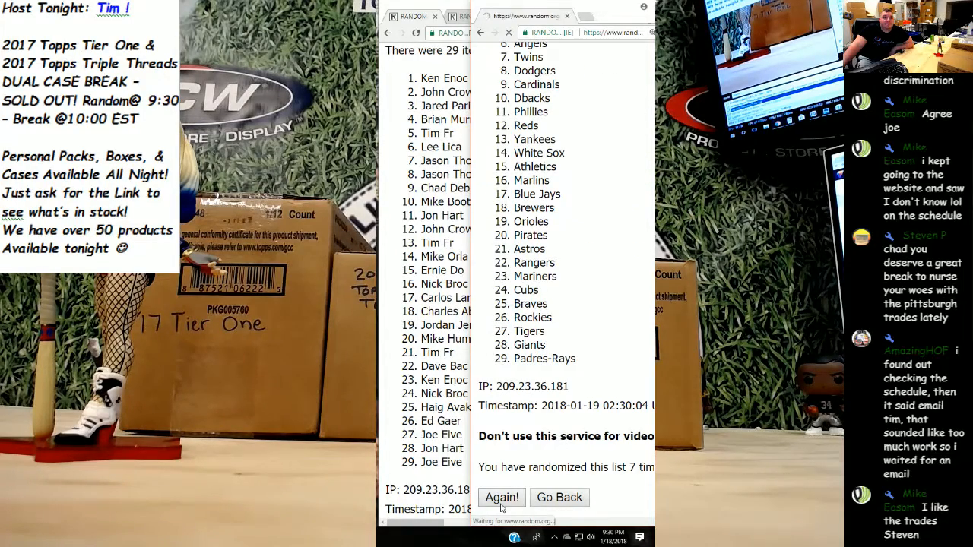
pyautogui.click(502, 497)
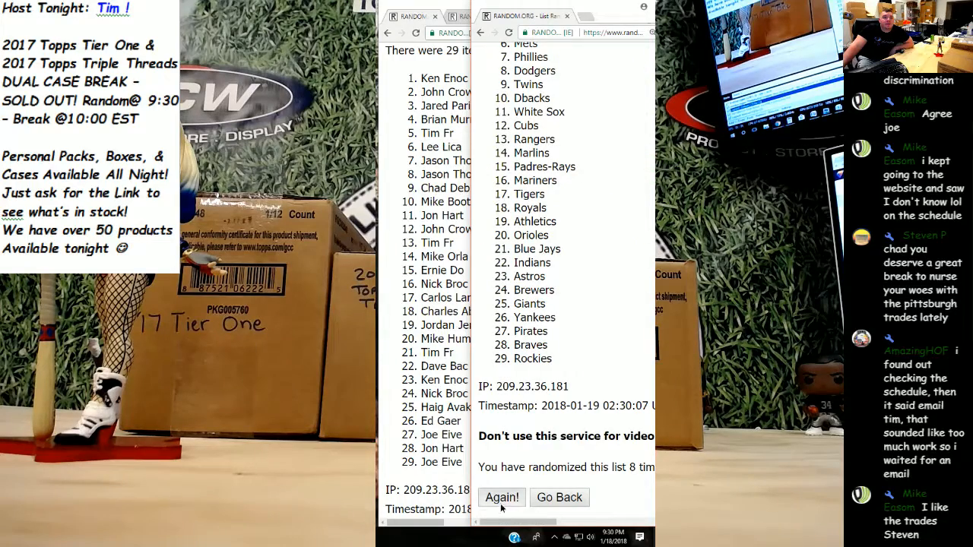
pyautogui.click(501, 497)
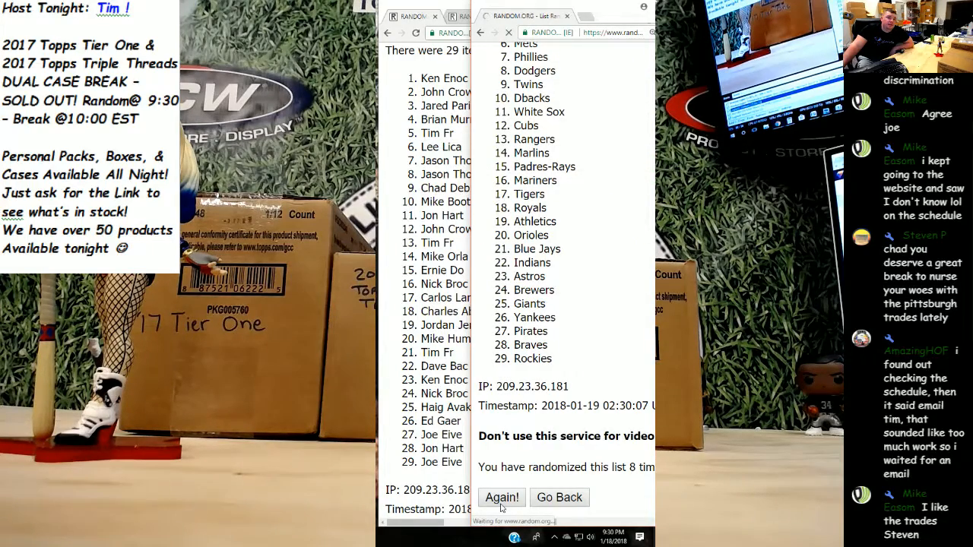
pyautogui.click(502, 497)
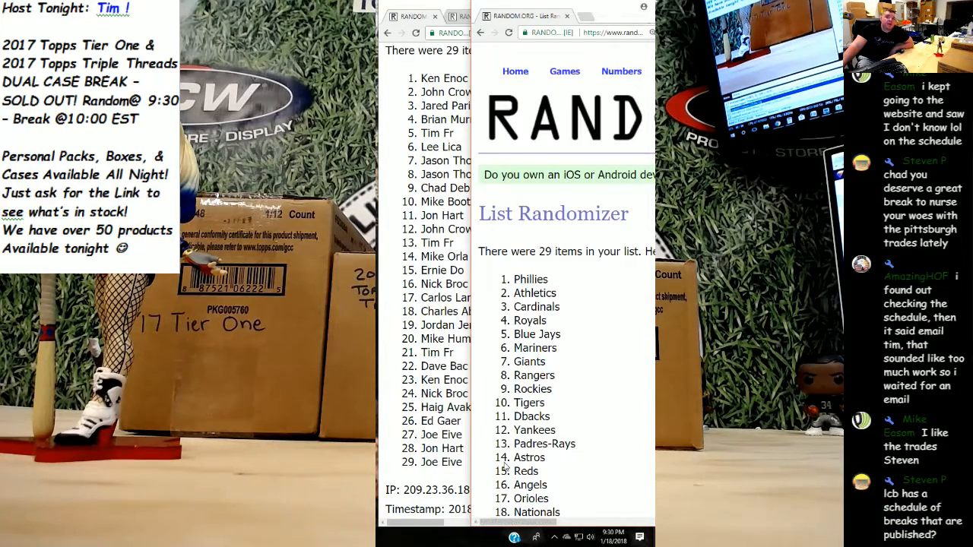
# Shuffle the MLB team list to its tenth randomization and review the final ordering beside the name list.
pyautogui.scroll(-3)
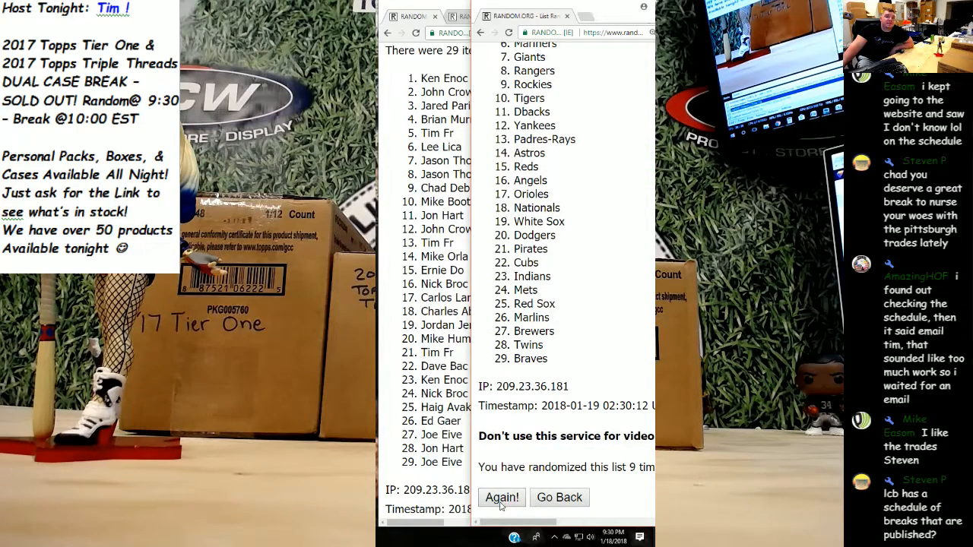
pyautogui.click(502, 497)
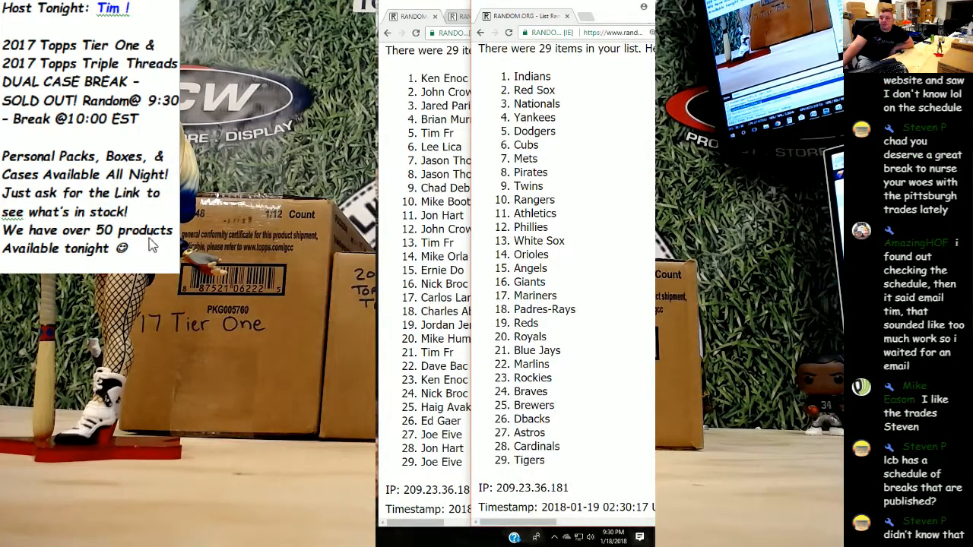
pyautogui.scroll(-3)
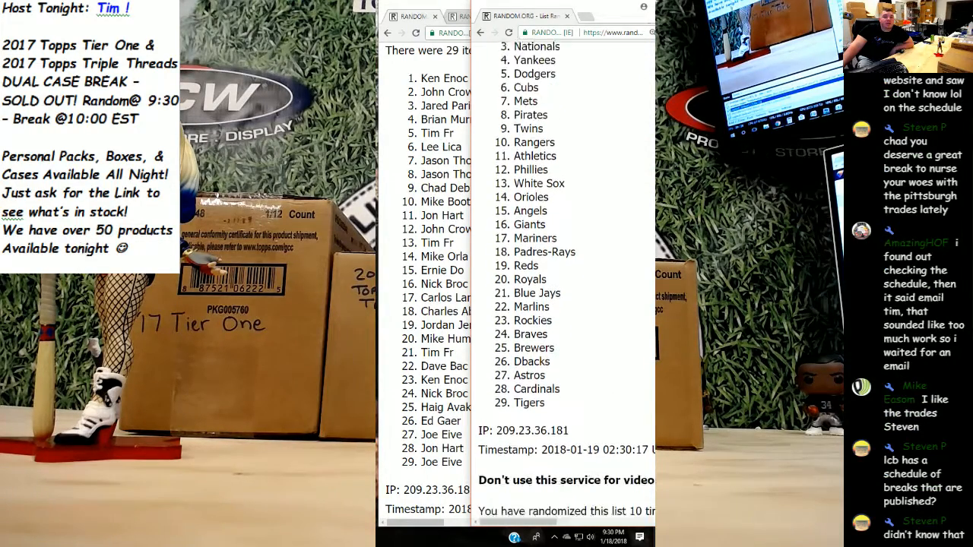
pyautogui.scroll(-3)
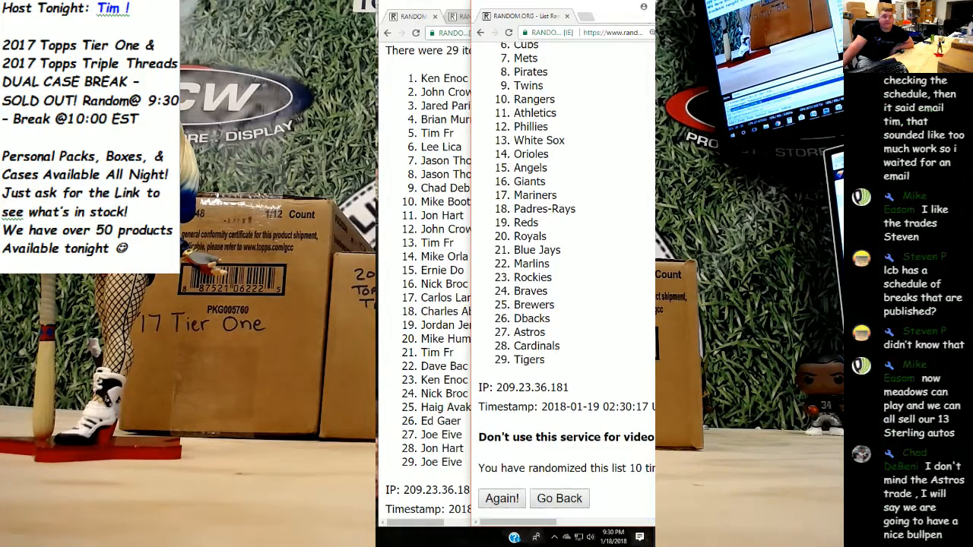
pyautogui.click(502, 499)
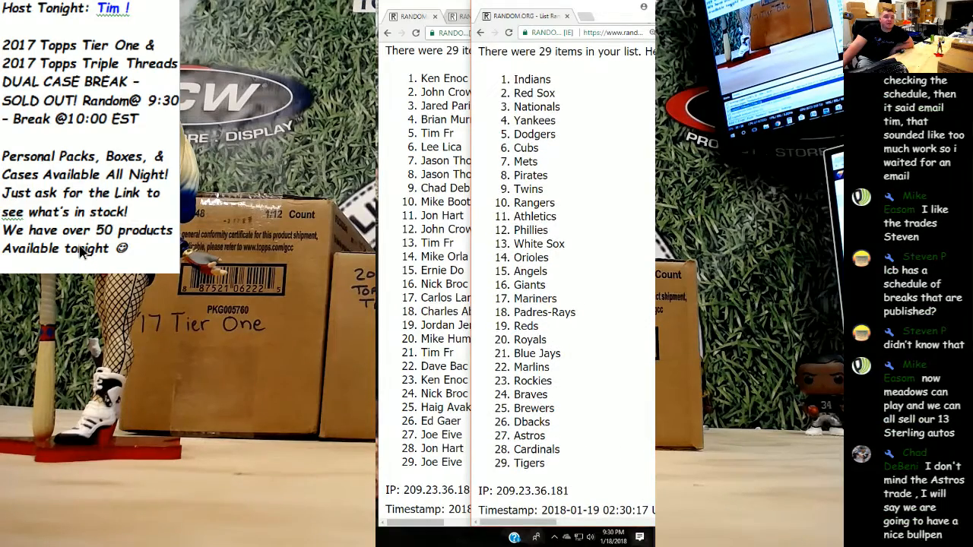